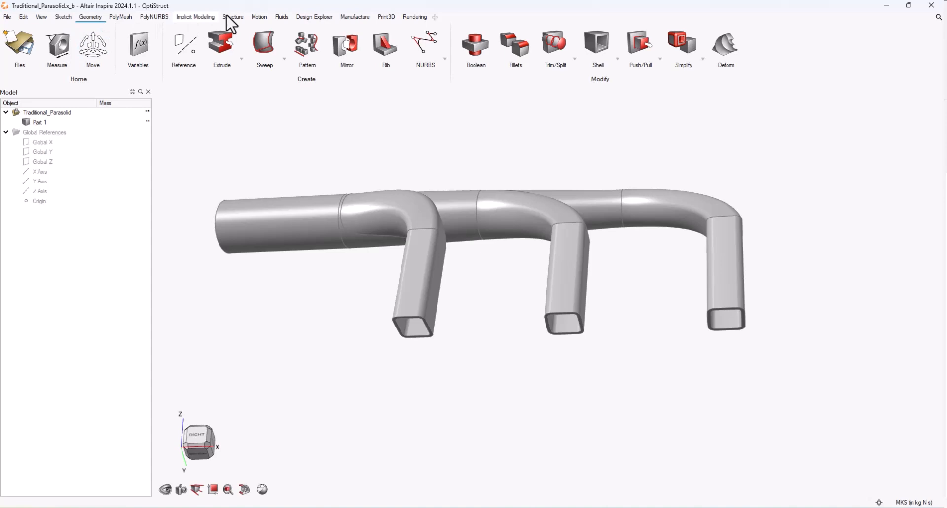
{"action": "mouse_move", "coordinate": [536, 113]}
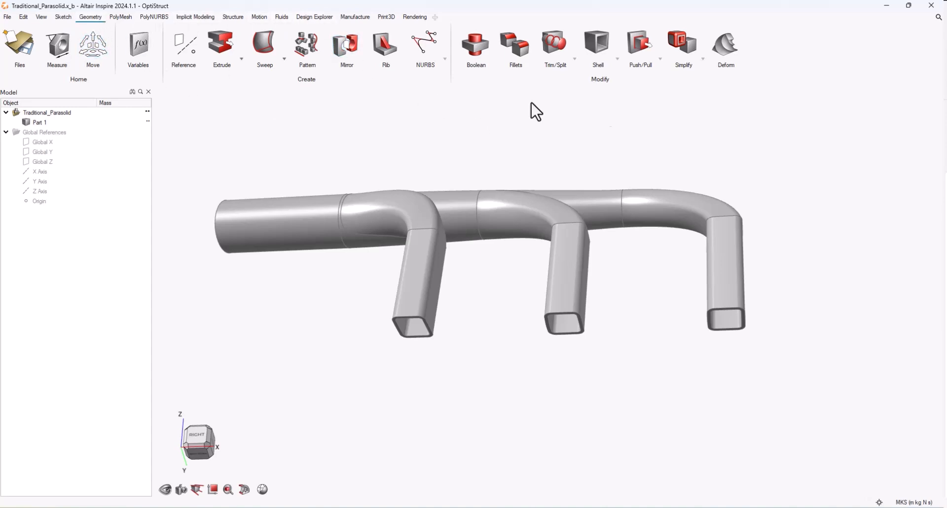
Step: Plug all three open rectangular pipe ends with Simplify > Plug, then exit the tool
{"action": "left_click", "coordinate": [683, 59]}
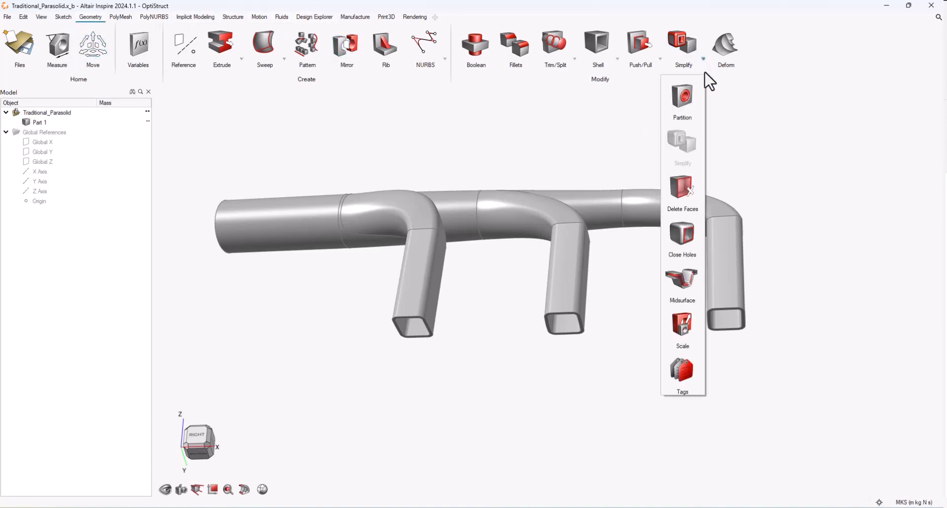
{"action": "mouse_move", "coordinate": [635, 128]}
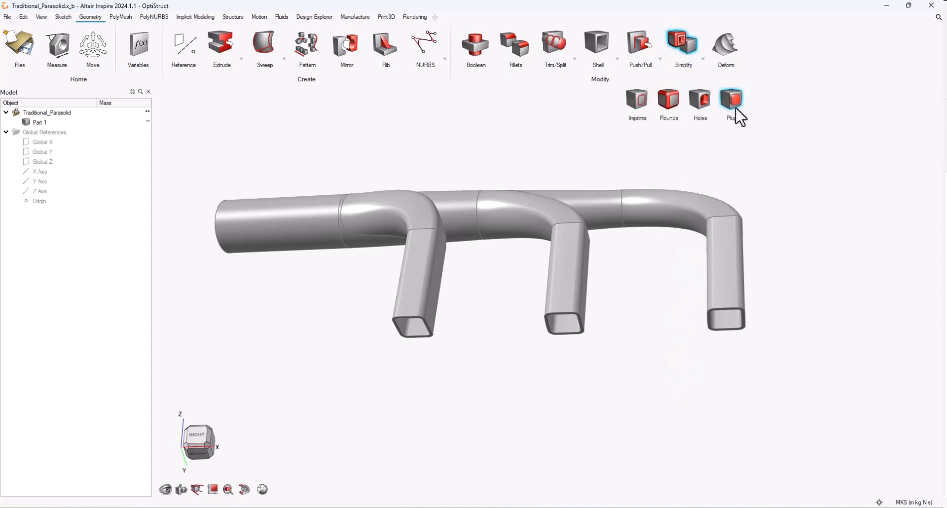
{"action": "left_click", "coordinate": [731, 103]}
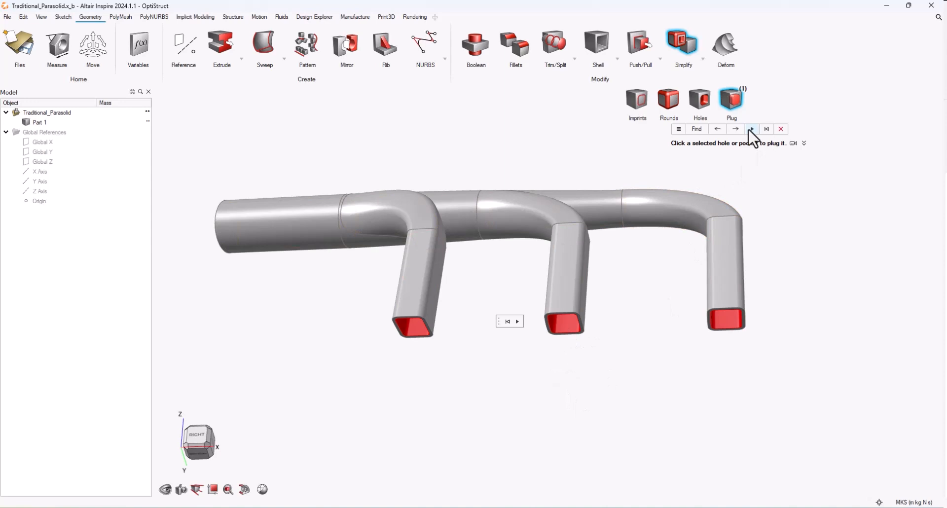
{"action": "left_click", "coordinate": [752, 129]}
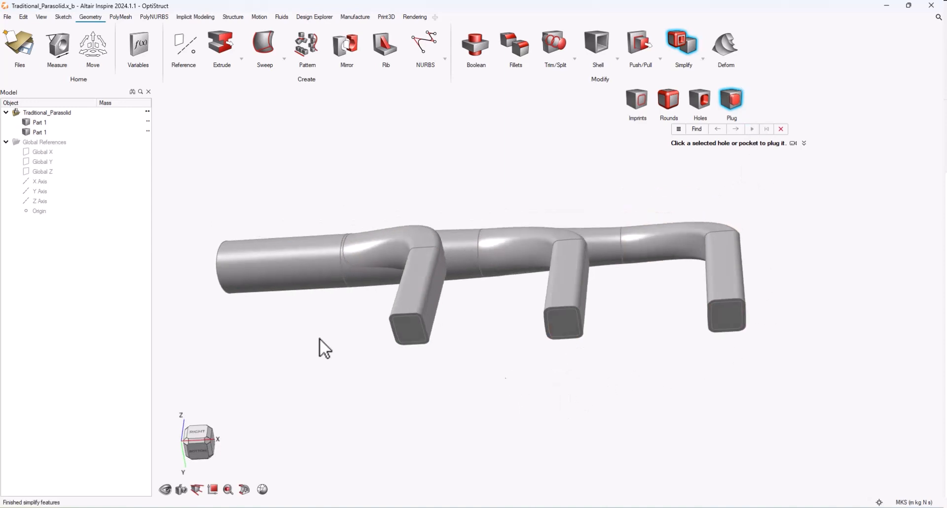
{"action": "left_click_drag", "start_coordinate": [326, 347], "coordinate": [357, 372]}
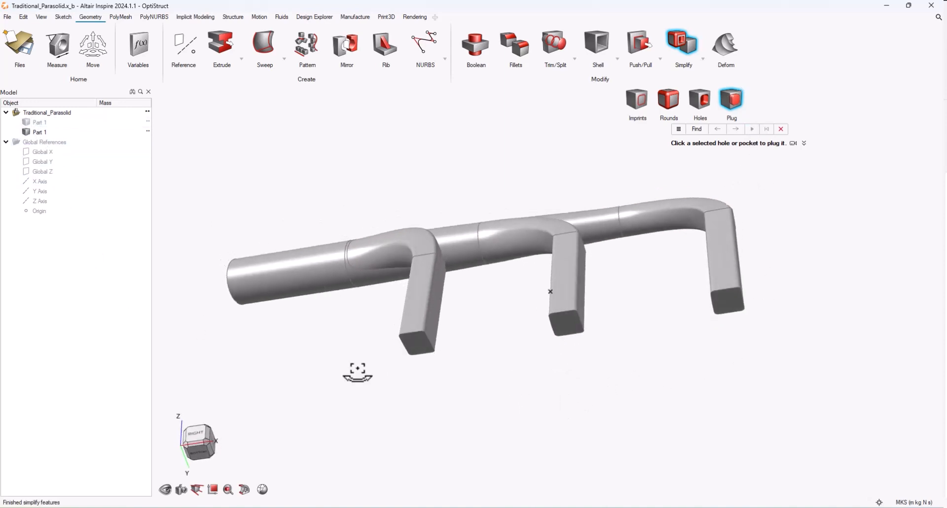
{"action": "double_click", "coordinate": [39, 122]}
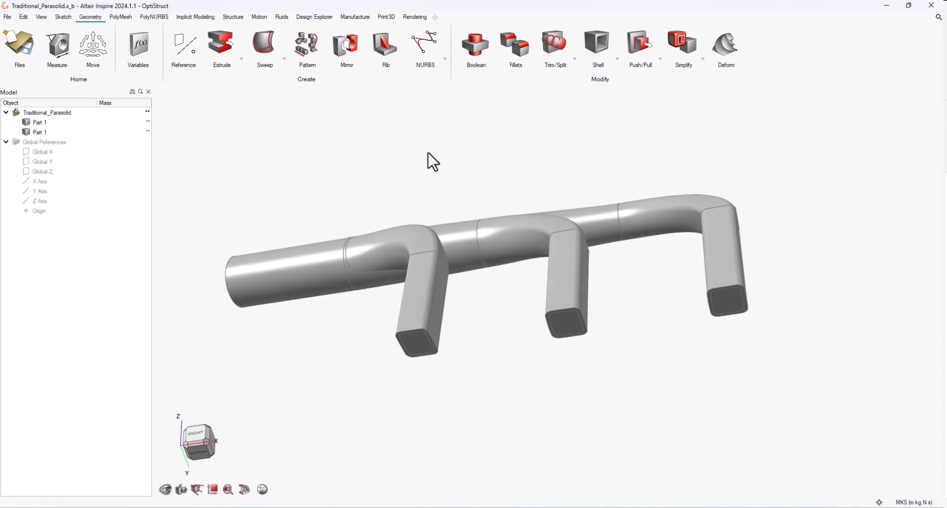
Step: Unhide the Top Enclosure around the heat sink and briefly run the Plug tool
{"action": "left_click_drag", "start_coordinate": [432, 162], "coordinate": [277, 302]}
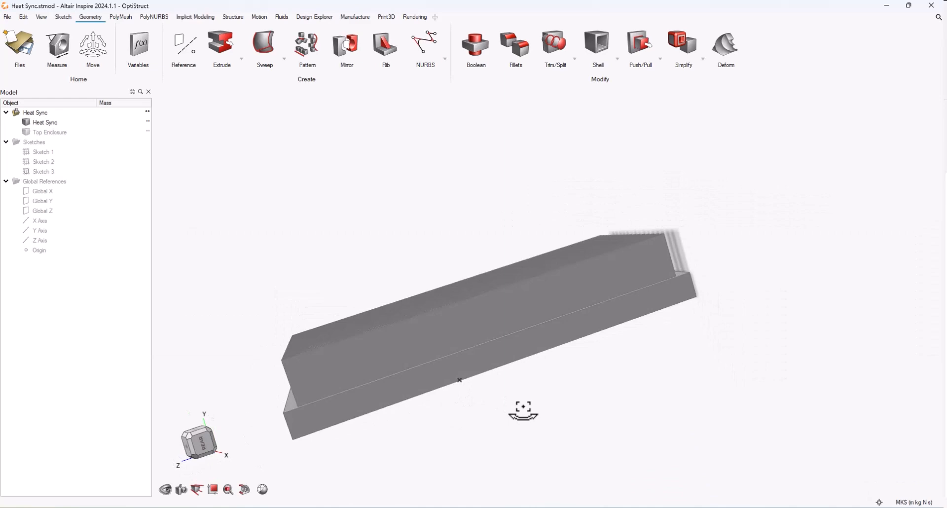
{"action": "left_click", "coordinate": [49, 132]}
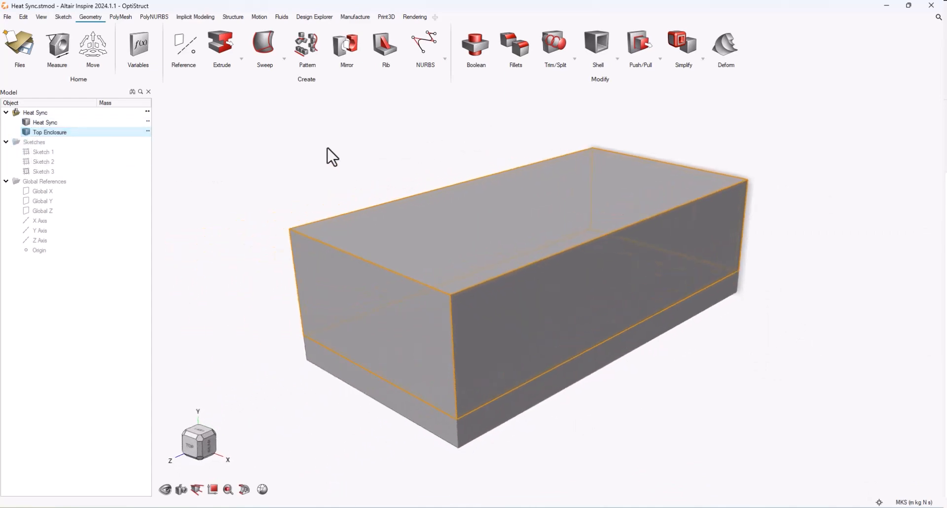
{"action": "left_click", "coordinate": [683, 45]}
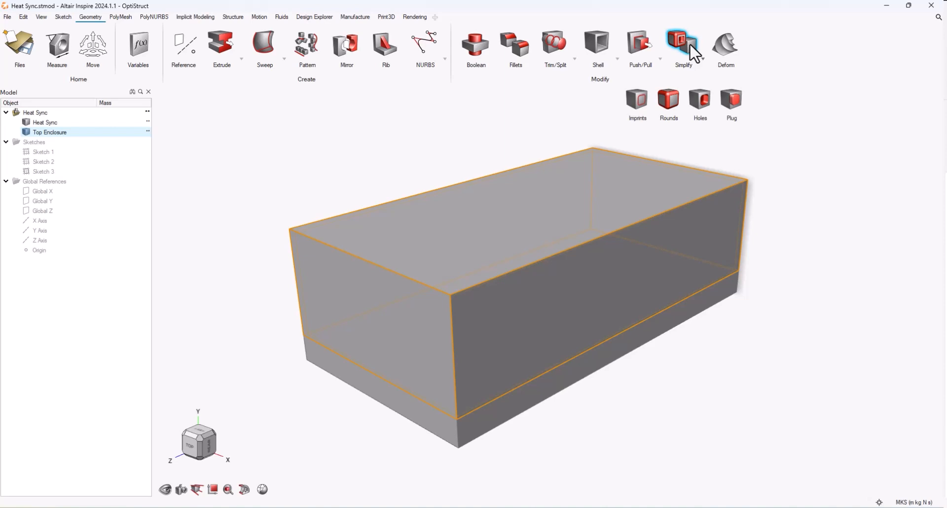
{"action": "left_click", "coordinate": [731, 102]}
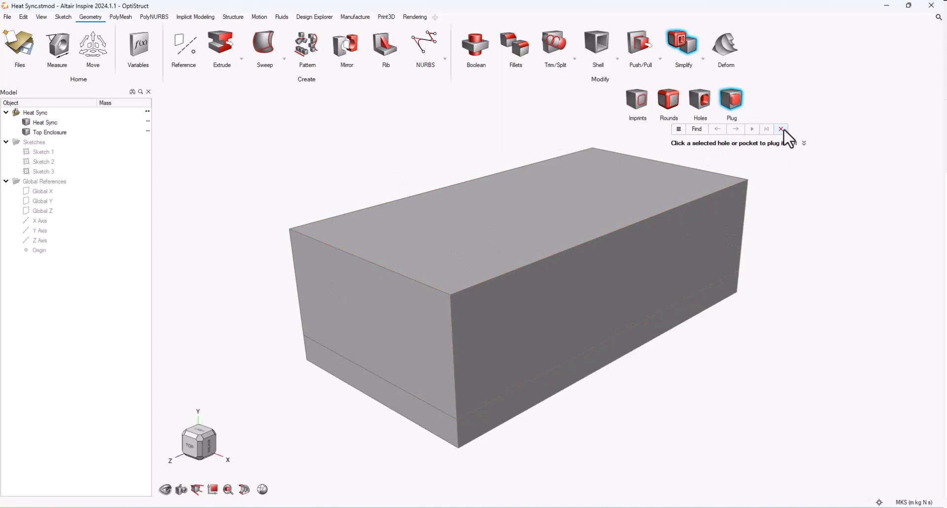
{"action": "left_click", "coordinate": [780, 129]}
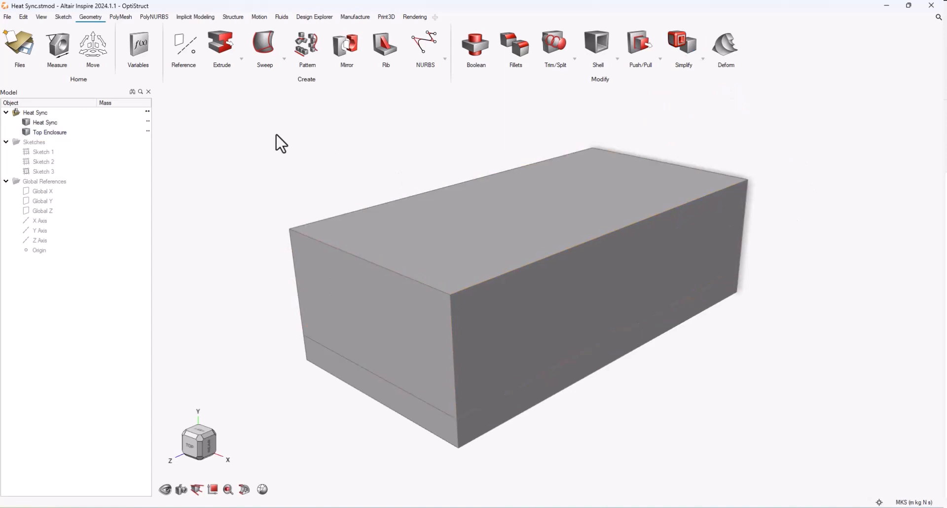
{"action": "mouse_move", "coordinate": [283, 29]}
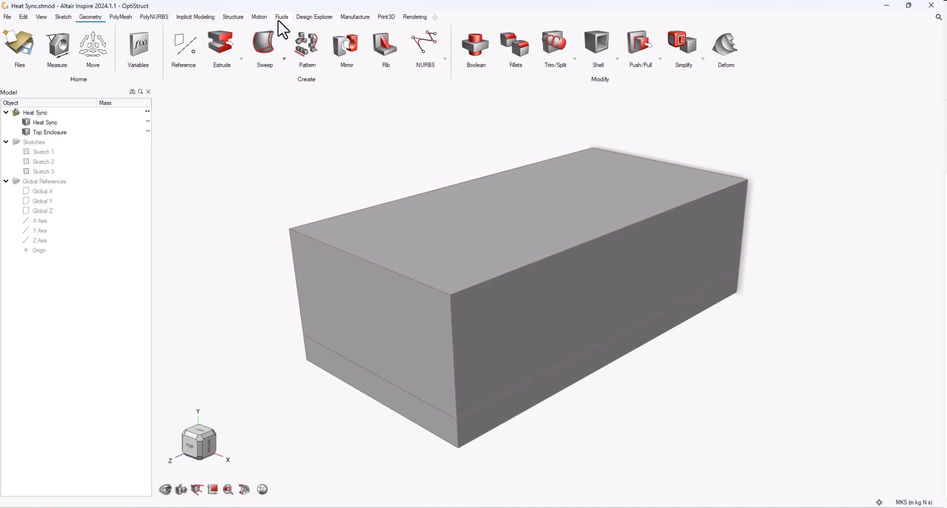
Step: Assign the Top Enclosure part as the Fluids bounding solid
{"action": "left_click", "coordinate": [281, 16]}
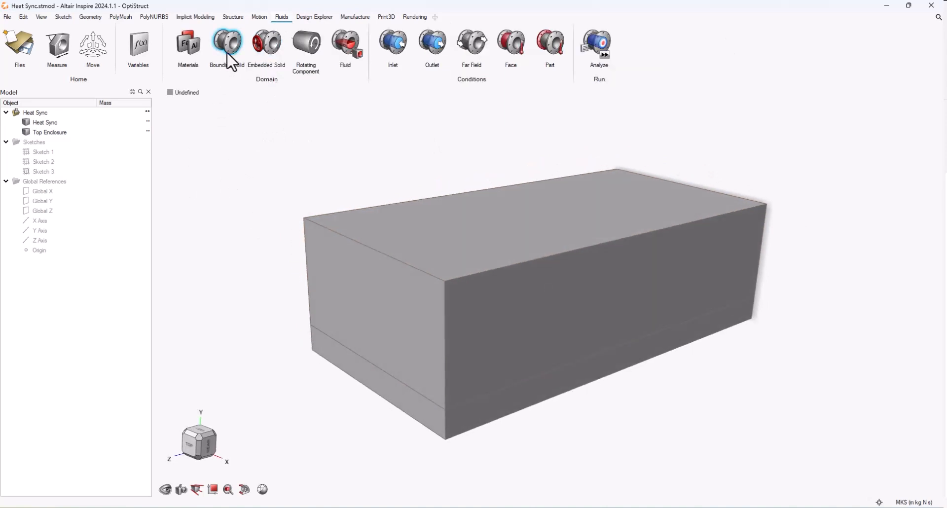
{"action": "left_click", "coordinate": [227, 45]}
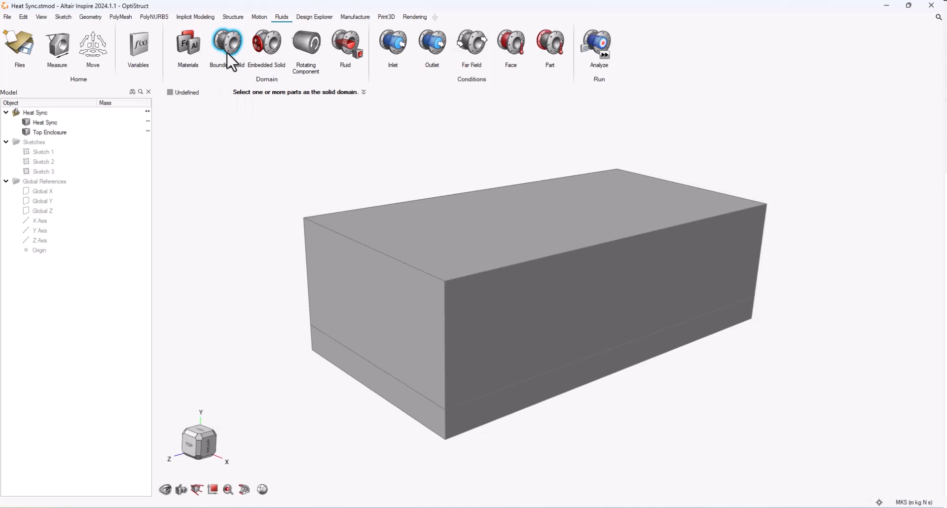
{"action": "left_click", "coordinate": [49, 133]}
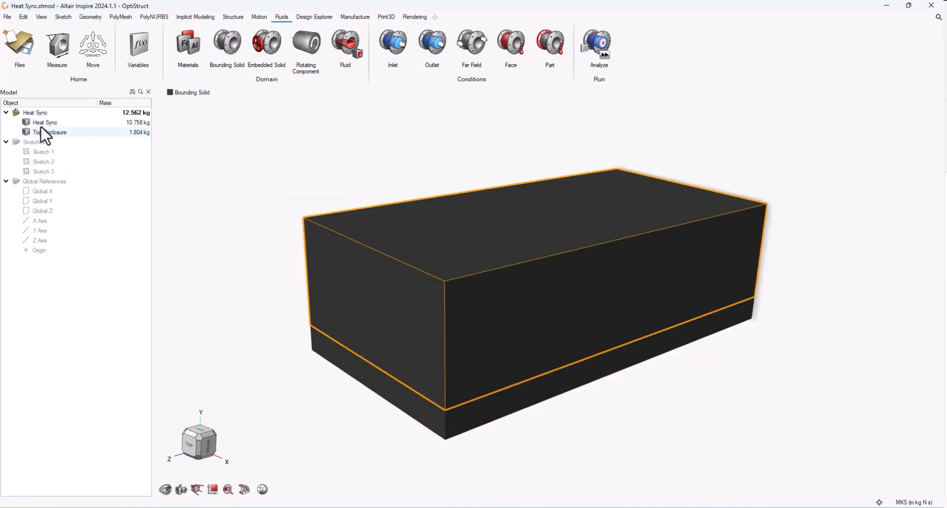
{"action": "mouse_move", "coordinate": [329, 215]}
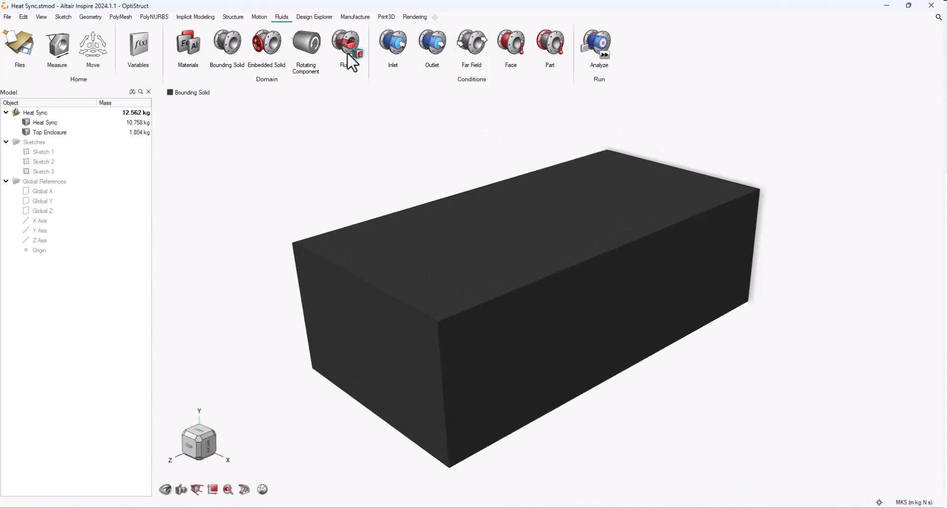
{"action": "mouse_move", "coordinate": [345, 49]}
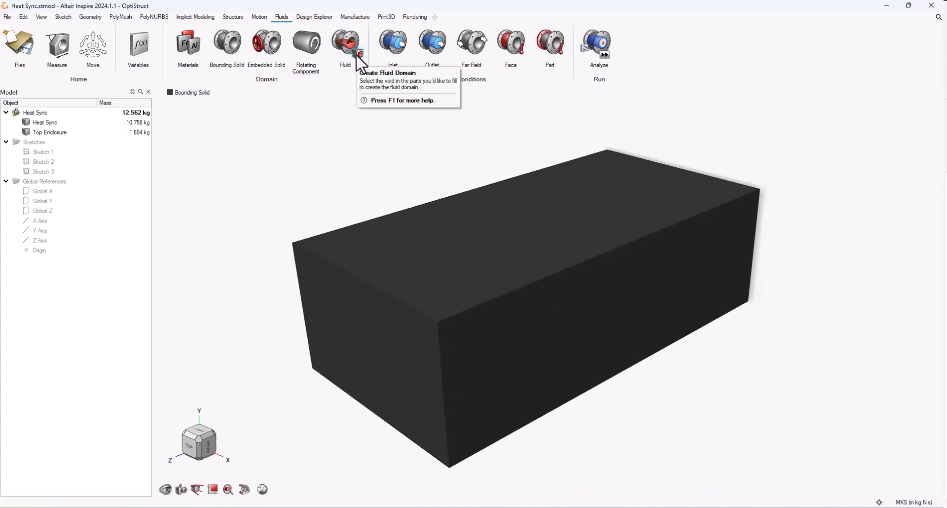
Step: Generate Fluid 1 from the bounding solid and orbit to inspect the fluid block
{"action": "left_click", "coordinate": [346, 45]}
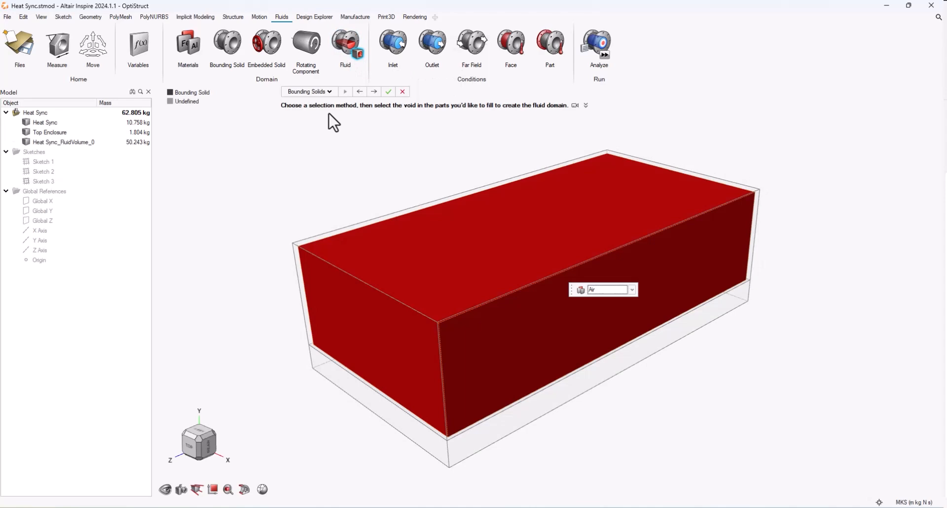
{"action": "mouse_move", "coordinate": [362, 110]}
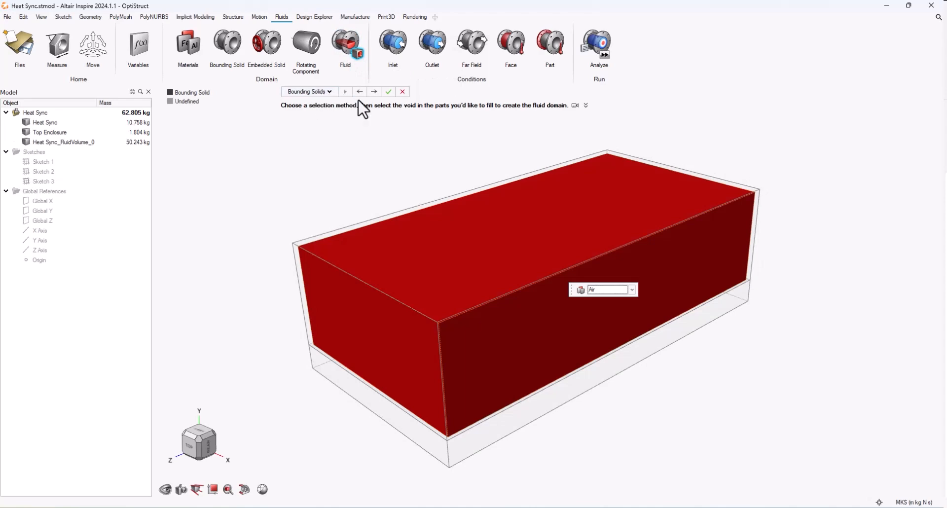
{"action": "mouse_move", "coordinate": [388, 91]}
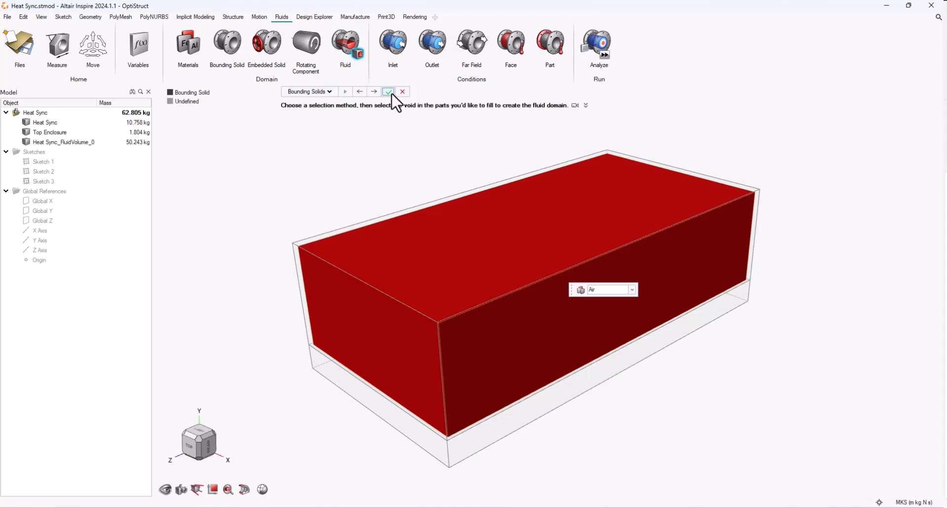
{"action": "left_click", "coordinate": [388, 92]}
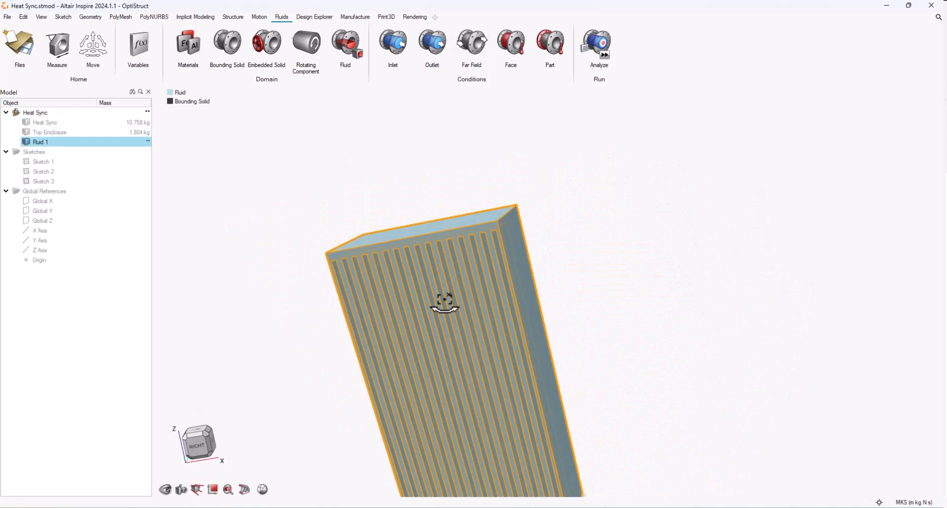
{"action": "left_click_drag", "start_coordinate": [444, 302], "coordinate": [630, 326]}
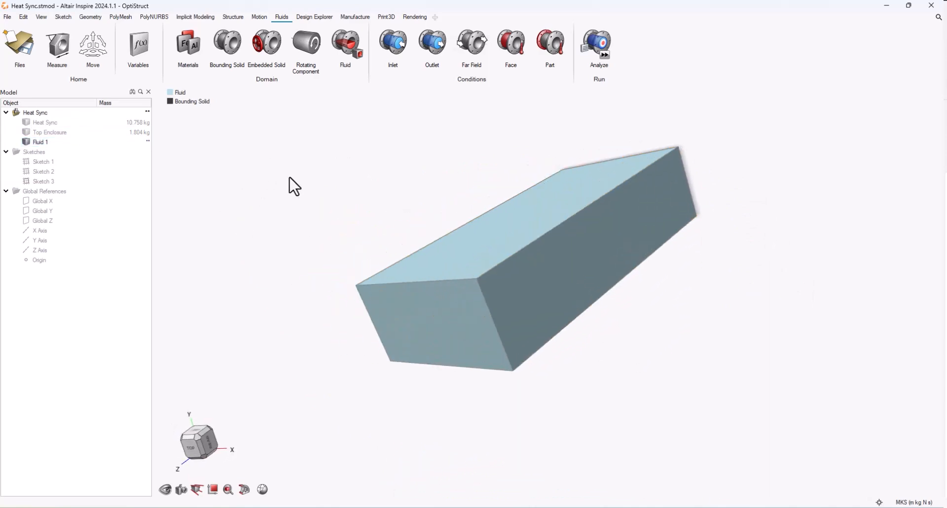
{"action": "left_click", "coordinate": [8, 16]}
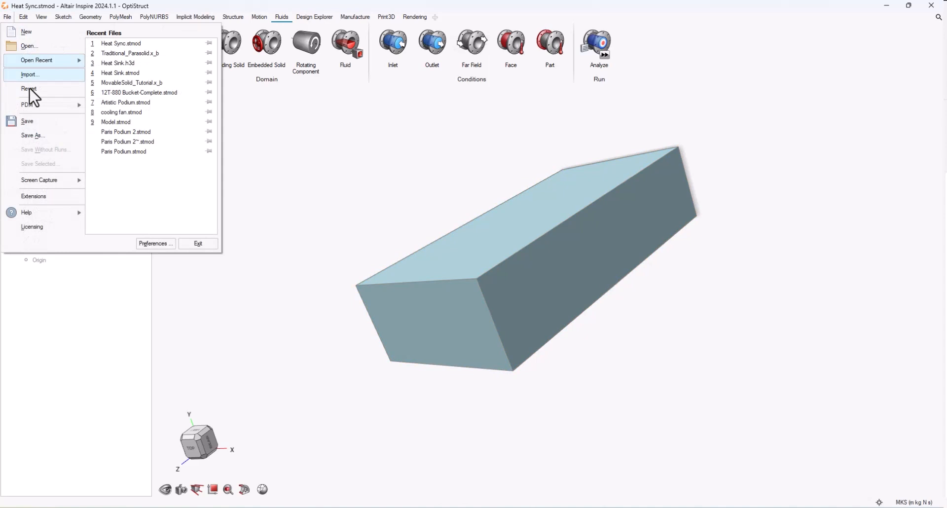
Step: Save the model as a Parasolid file with 'Fluid Domain' added to its name
{"action": "left_click", "coordinate": [32, 135]}
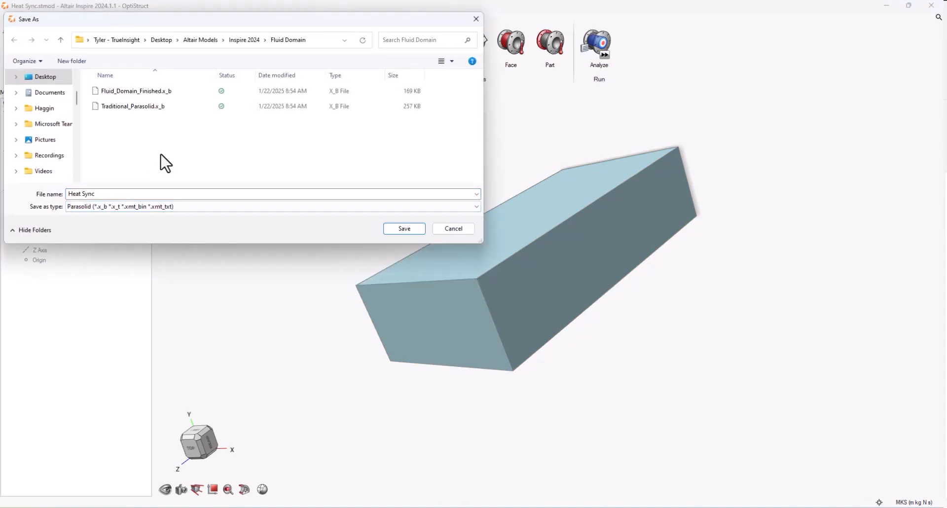
{"action": "left_click", "coordinate": [217, 194]}
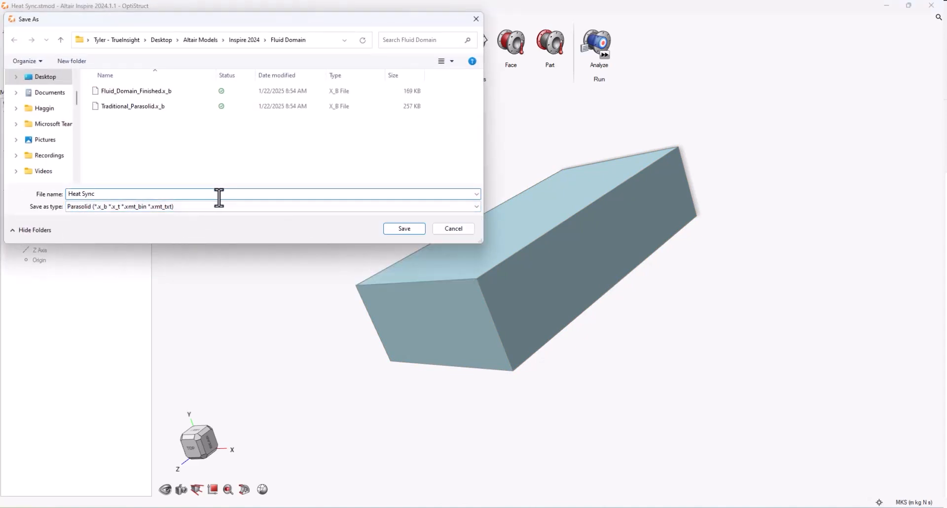
{"action": "type", "text": "Fl"}
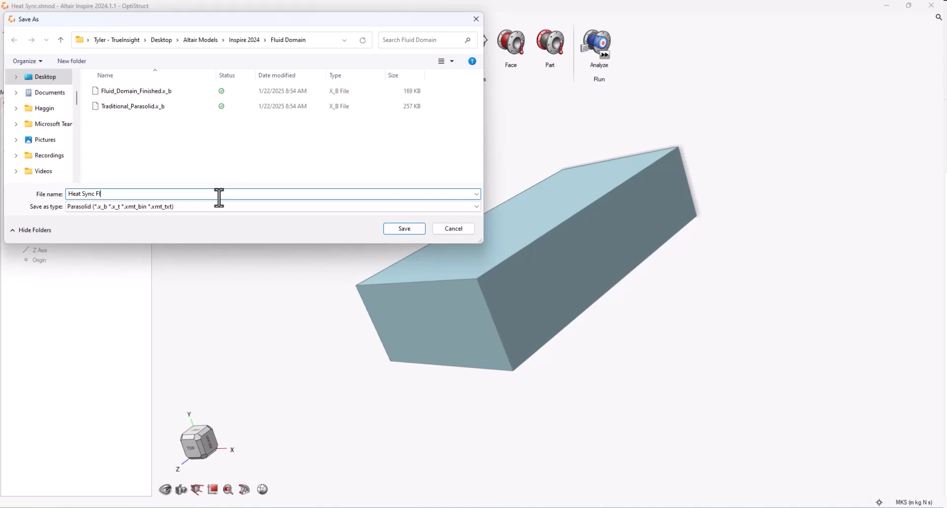
{"action": "left_click", "coordinate": [403, 228]}
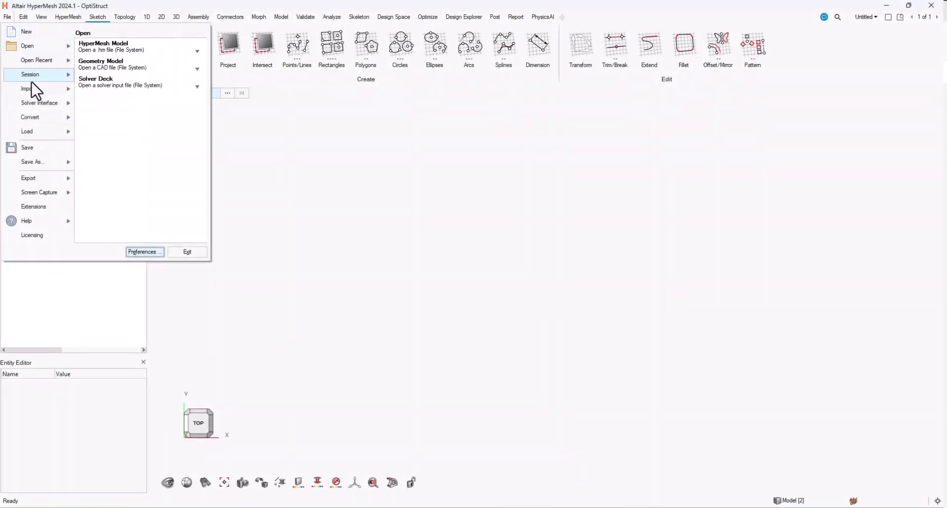
Step: Import Heat Sync Fluid Domain.x_b after reviewing the entity, user-defined and assembly option pages
{"action": "left_click", "coordinate": [26, 89]}
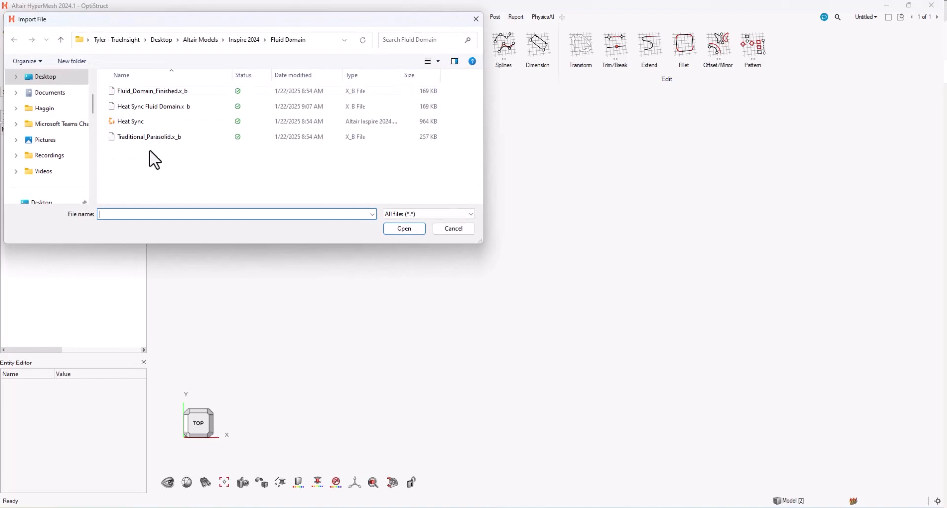
{"action": "left_click", "coordinate": [152, 107]}
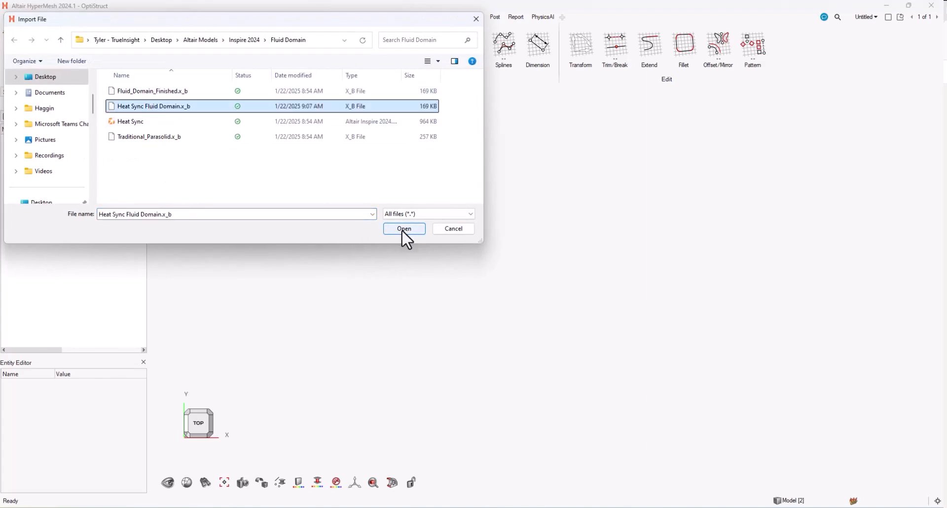
{"action": "left_click", "coordinate": [403, 229]}
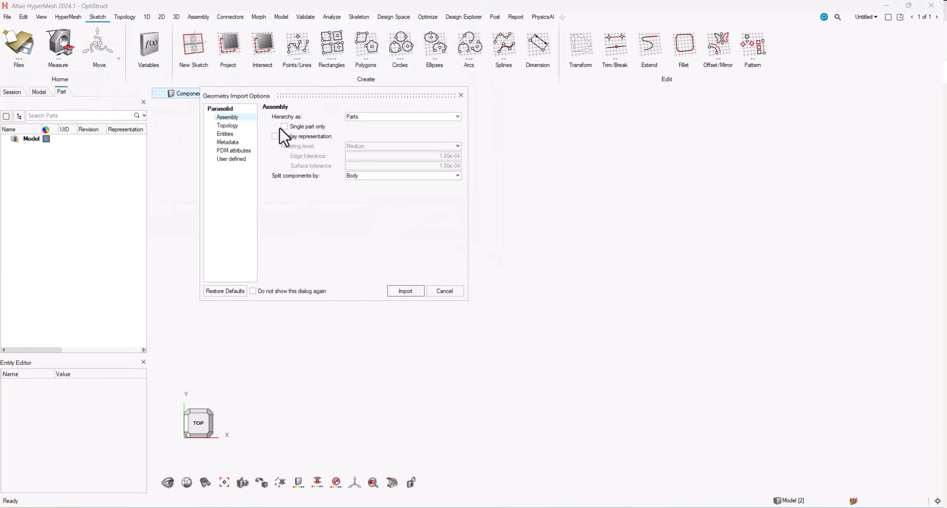
{"action": "left_click", "coordinate": [225, 133]}
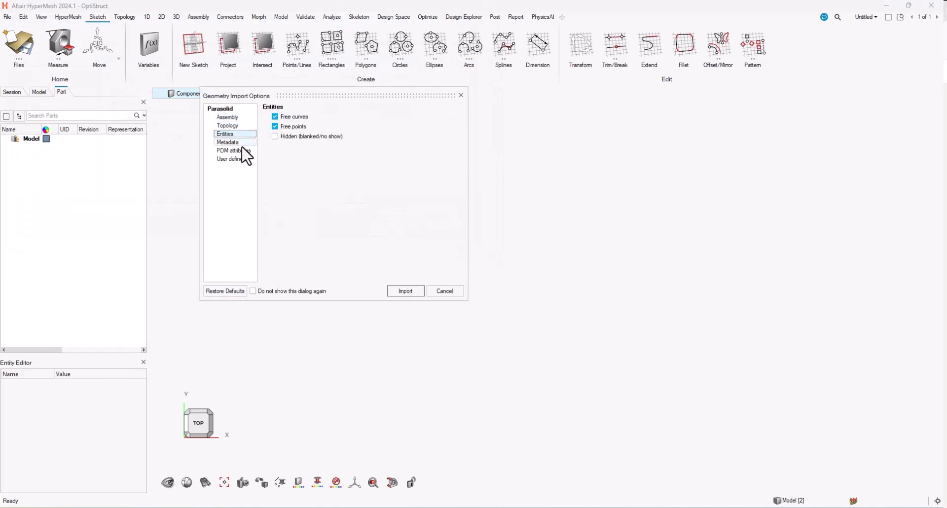
{"action": "left_click", "coordinate": [231, 158]}
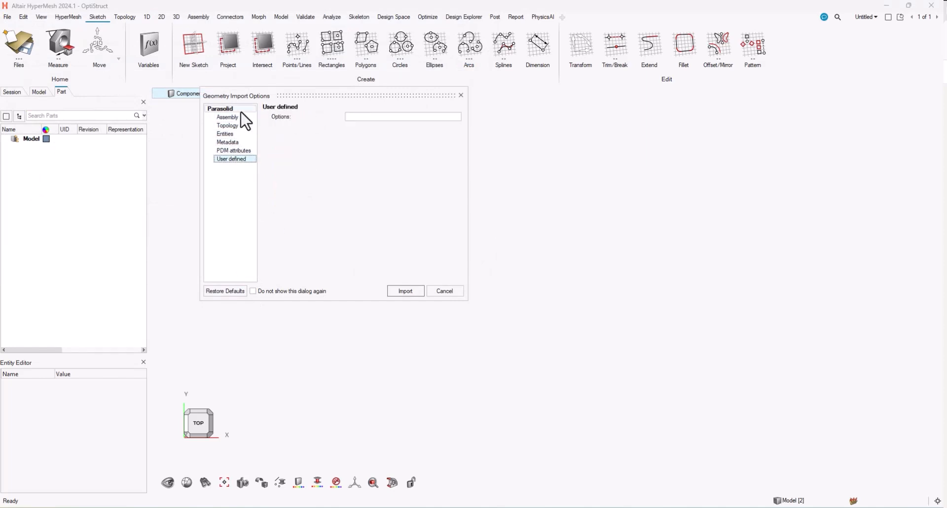
{"action": "left_click", "coordinate": [227, 116]}
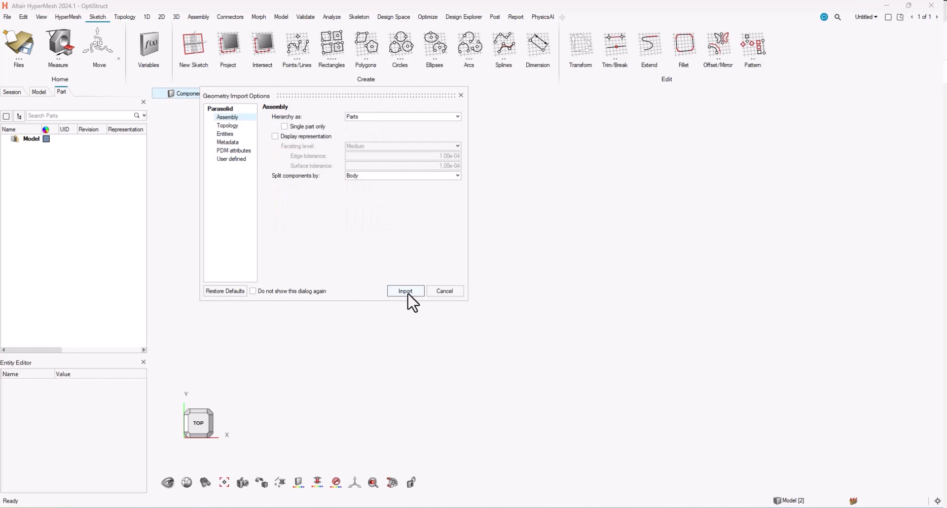
{"action": "left_click", "coordinate": [404, 290]}
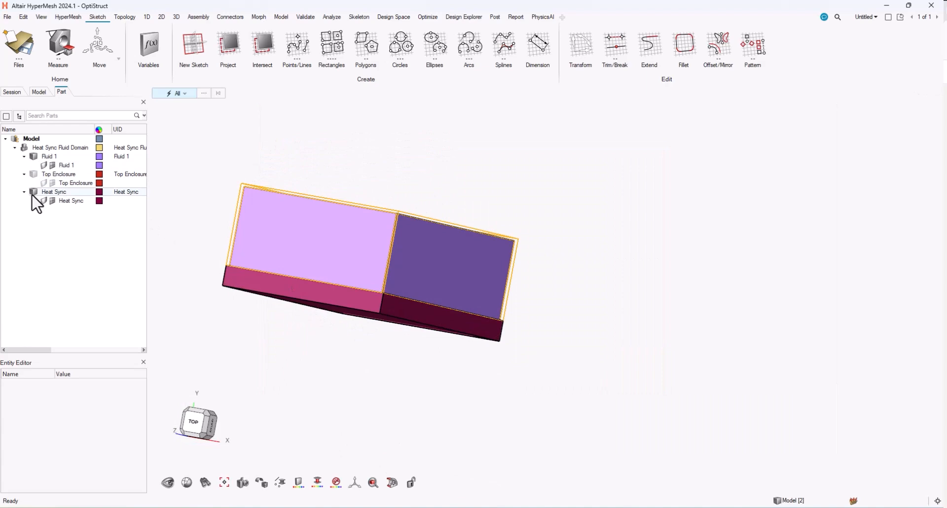
{"action": "left_click_drag", "start_coordinate": [374, 242], "coordinate": [356, 254]}
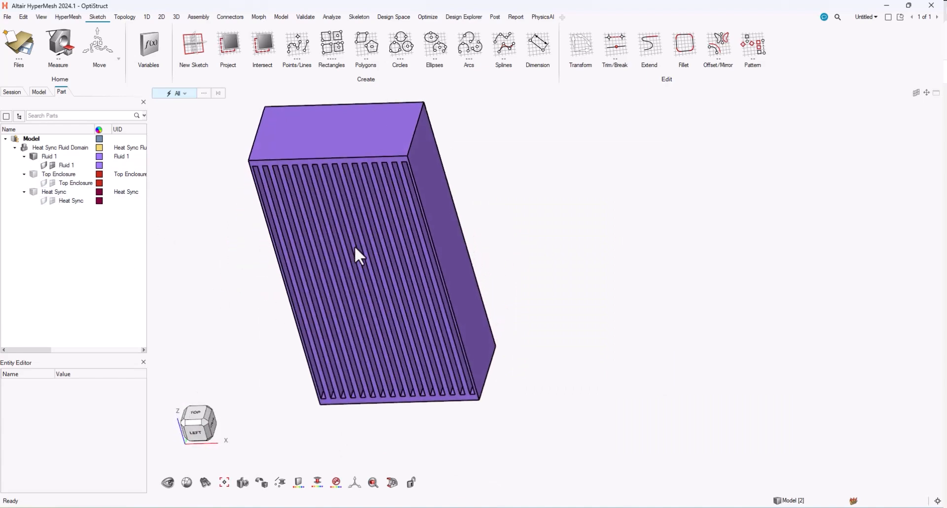
{"action": "left_click_drag", "start_coordinate": [356, 254], "coordinate": [477, 260]}
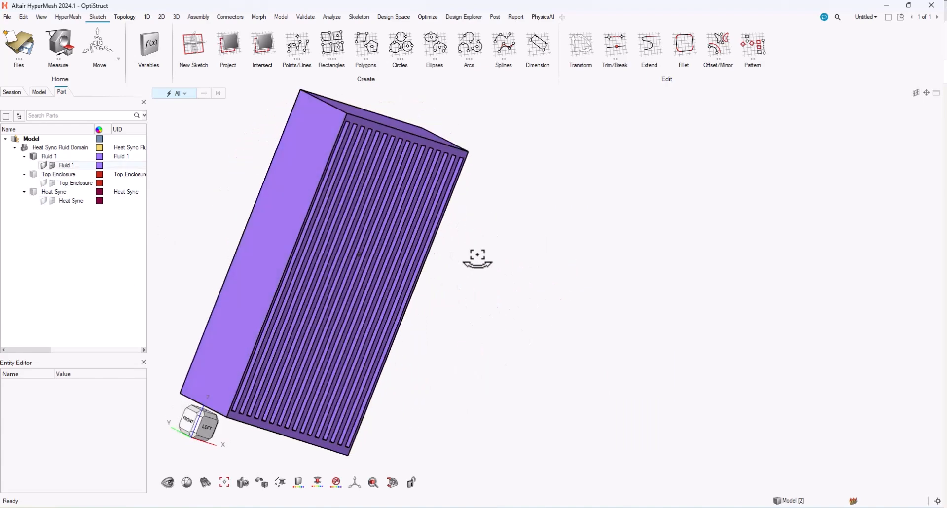